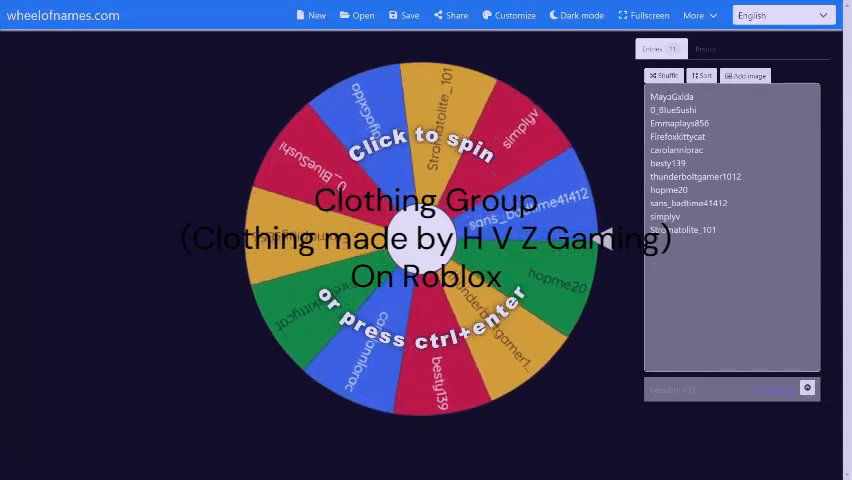
click(420, 240)
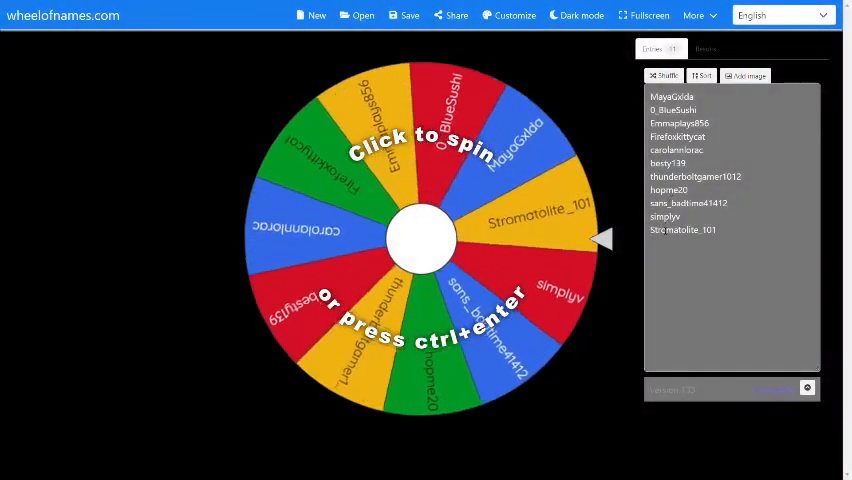
click(420, 238)
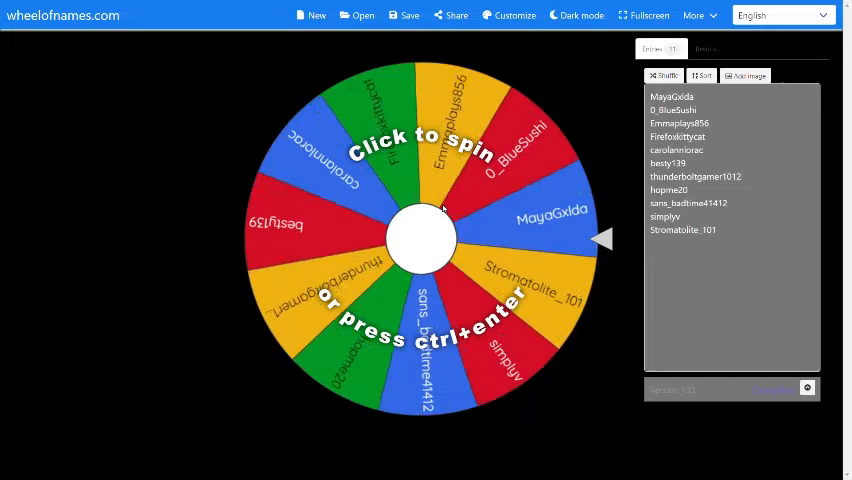
click(420, 236)
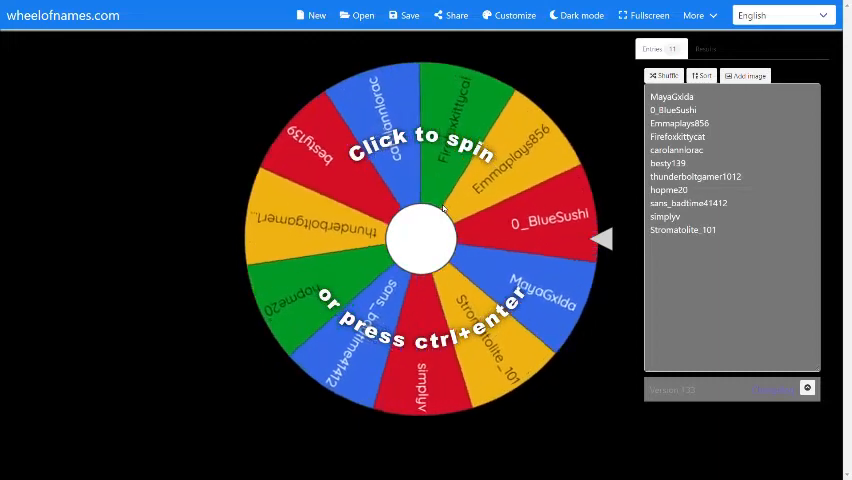
click(420, 238)
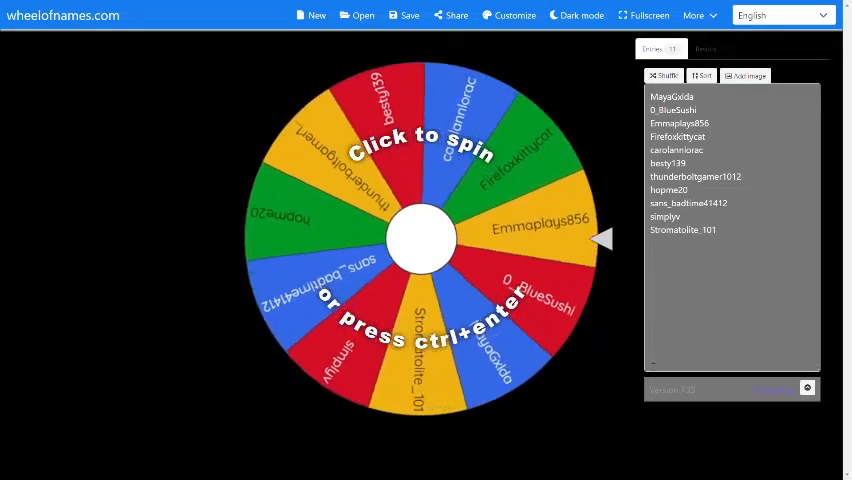
click(420, 238)
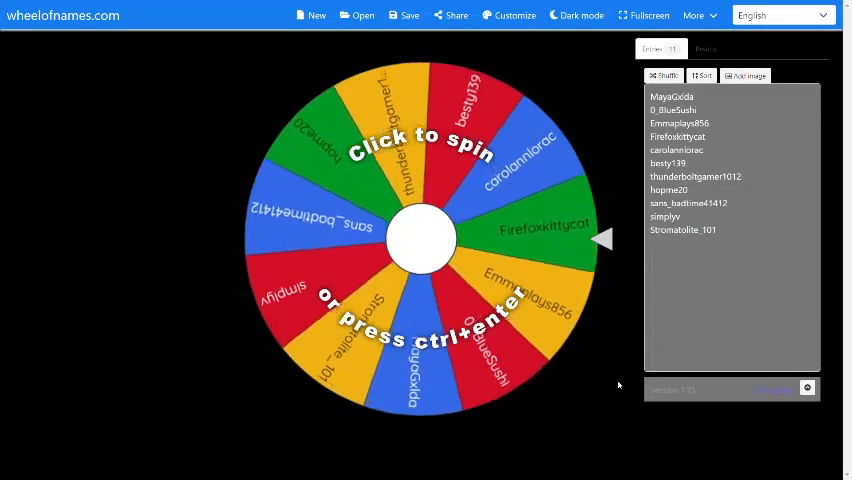
click(420, 238)
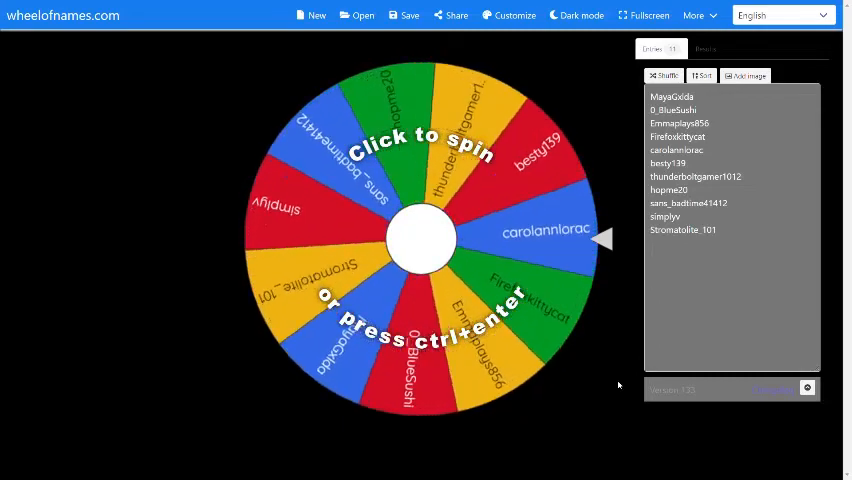
click(420, 240)
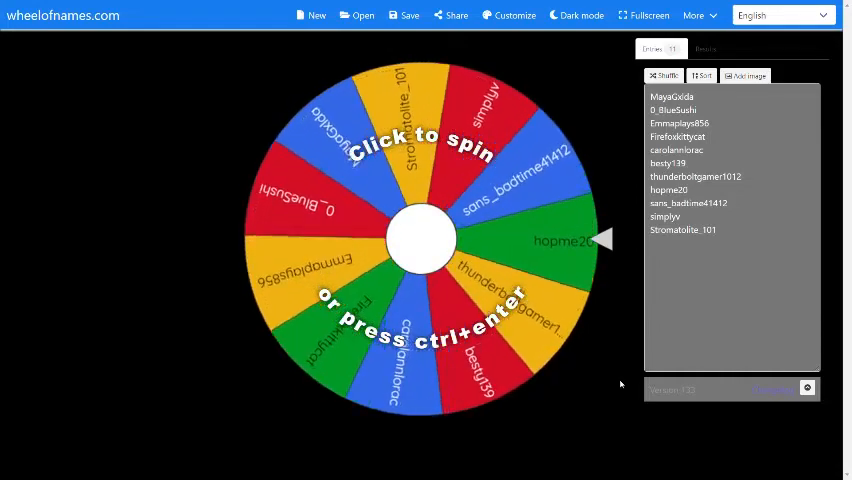
click(420, 240)
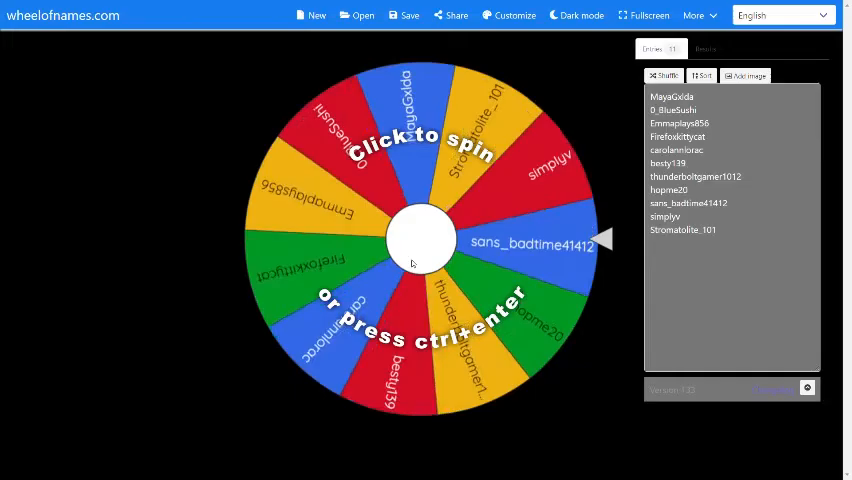
click(420, 240)
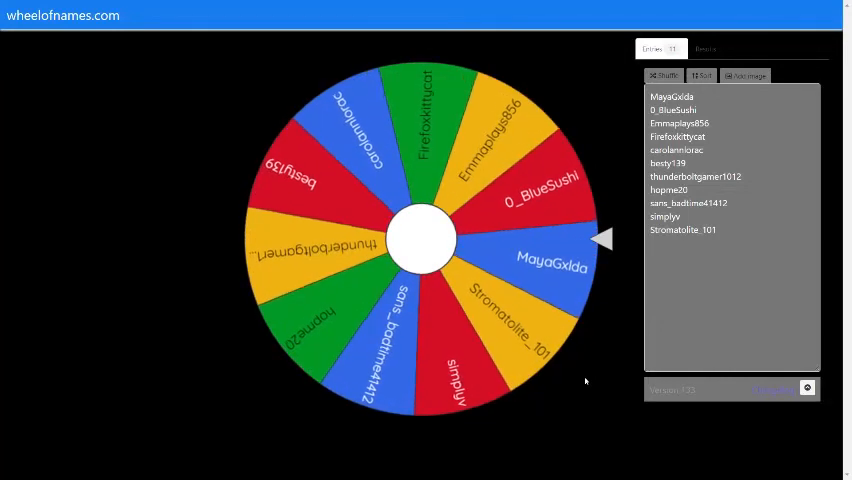
click(420, 240)
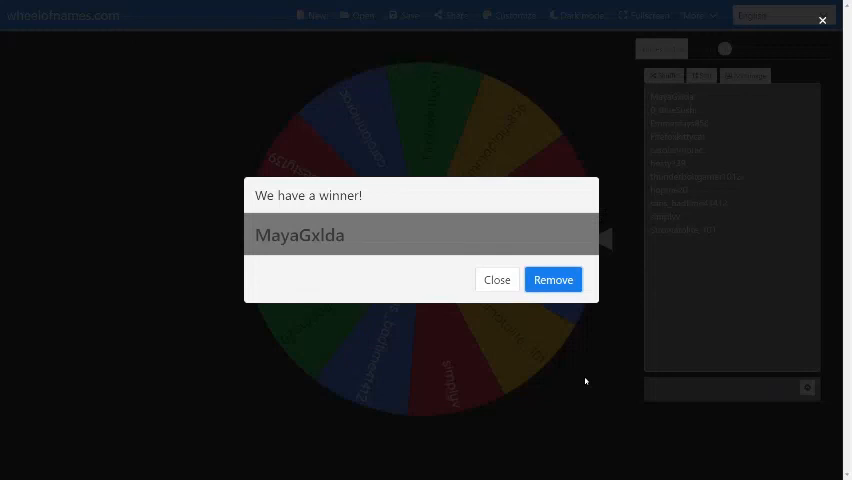
click(498, 280)
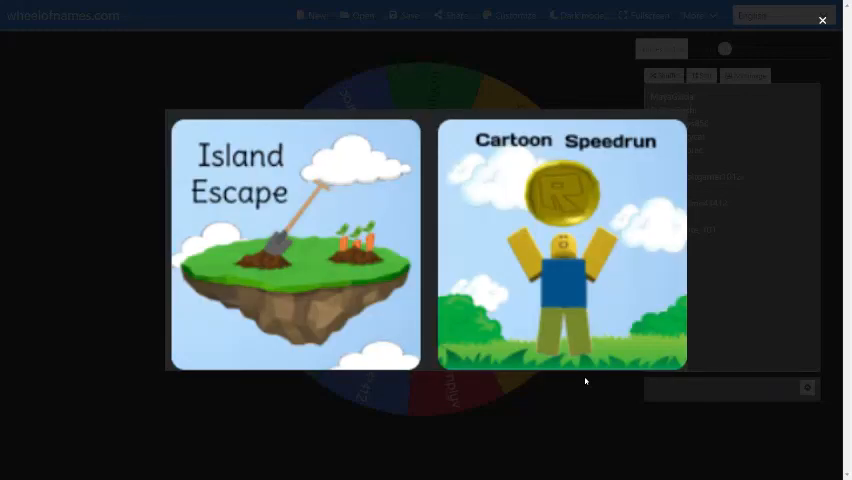